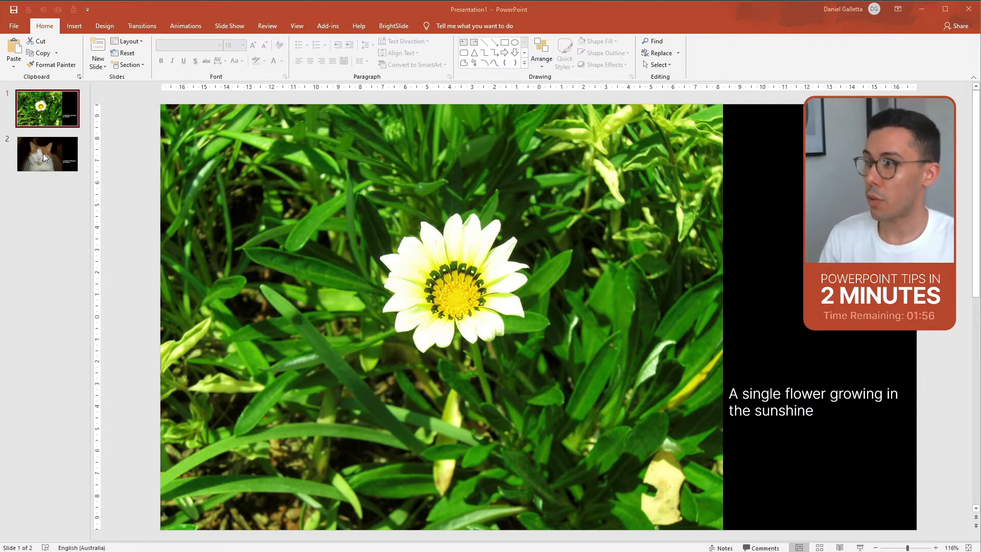
# - Select the cat slide and show its slide transition settings
pyautogui.click(47, 154)
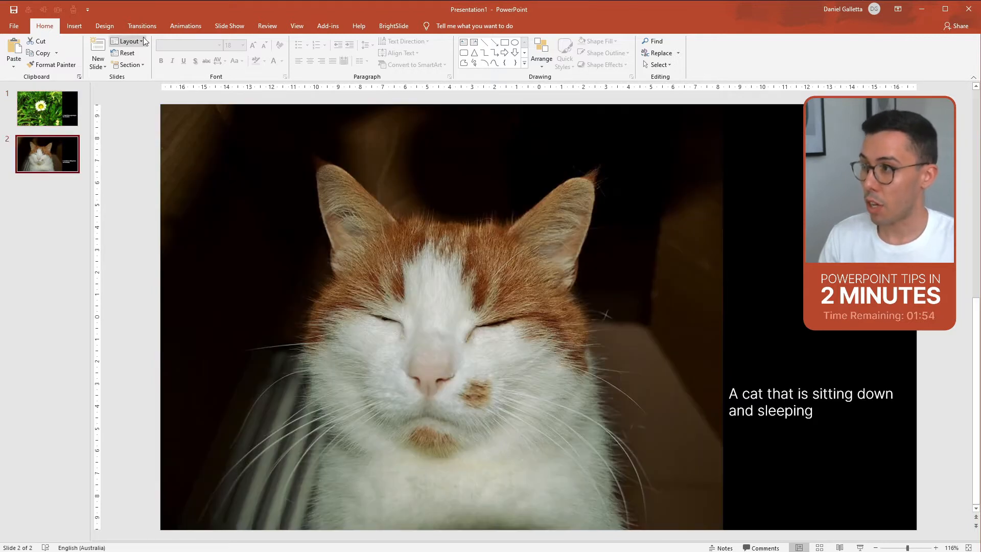
pyautogui.click(141, 25)
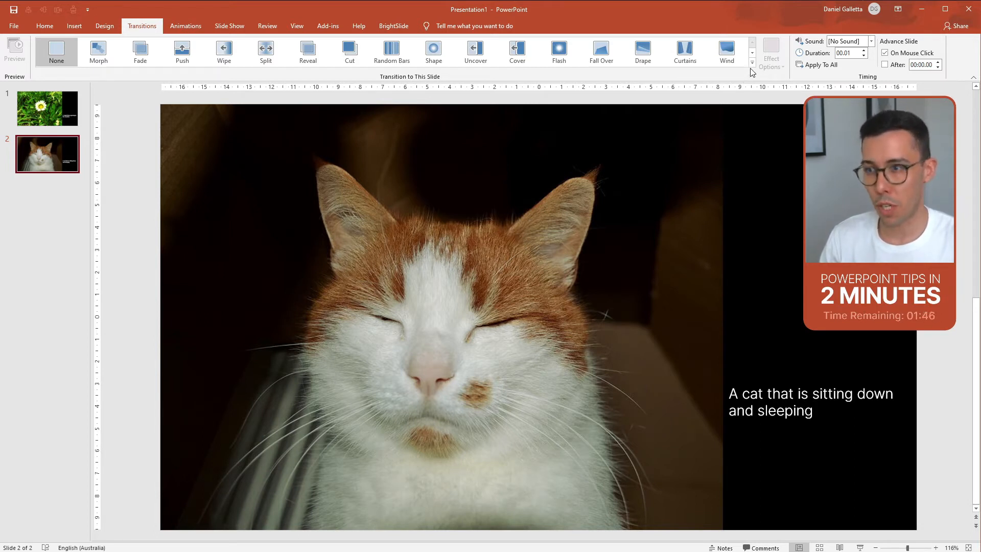
# - Expand the full gallery of subtle, exciting and dynamic content transitions
pyautogui.click(753, 71)
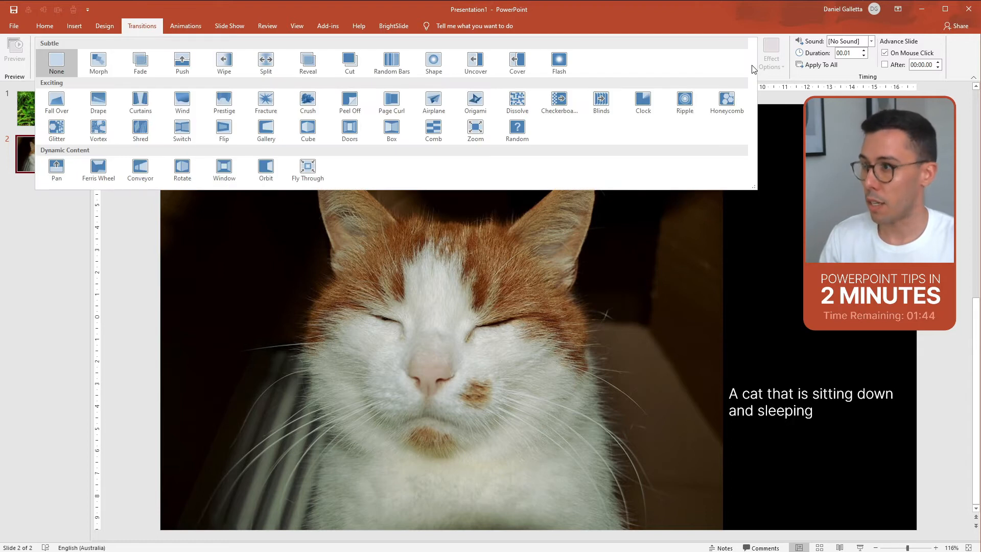
pyautogui.moveTo(69, 83)
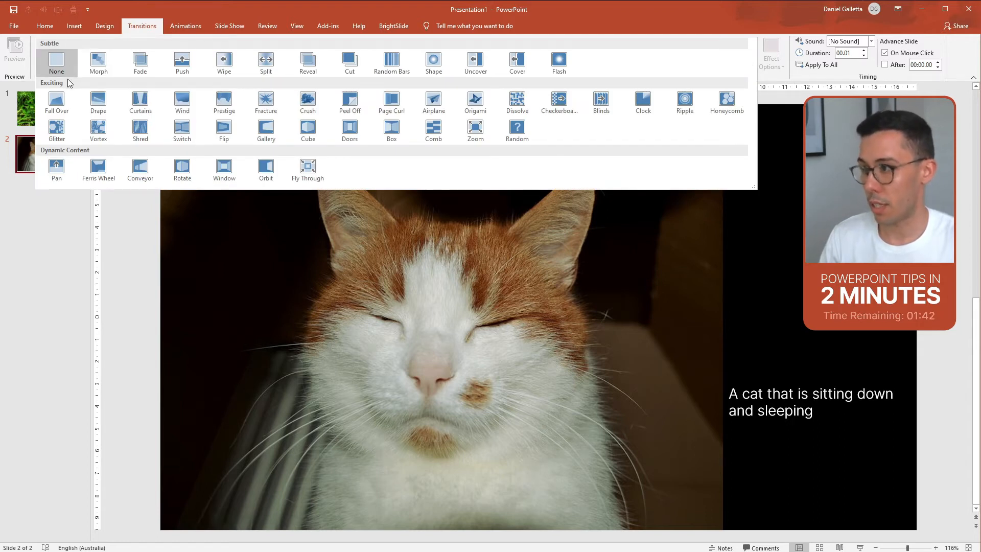
pyautogui.moveTo(545, 159)
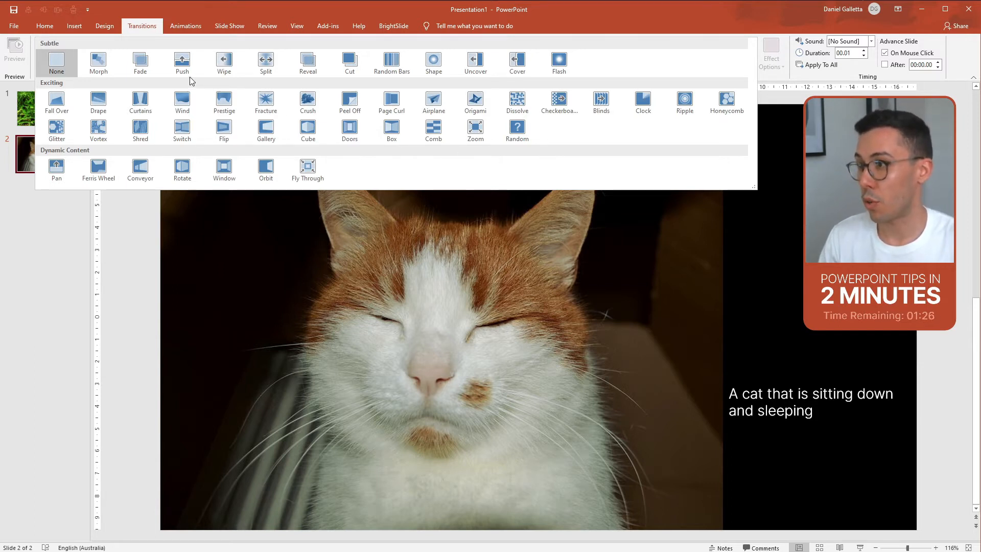
# - Apply a one-second Push transition to the cat slide and list its direction choices
pyautogui.click(182, 59)
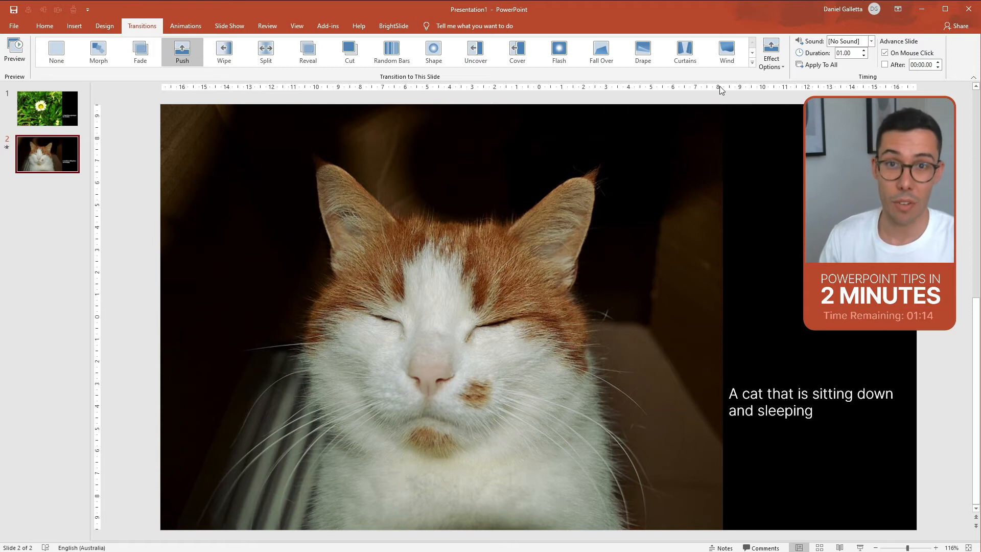
pyautogui.click(771, 53)
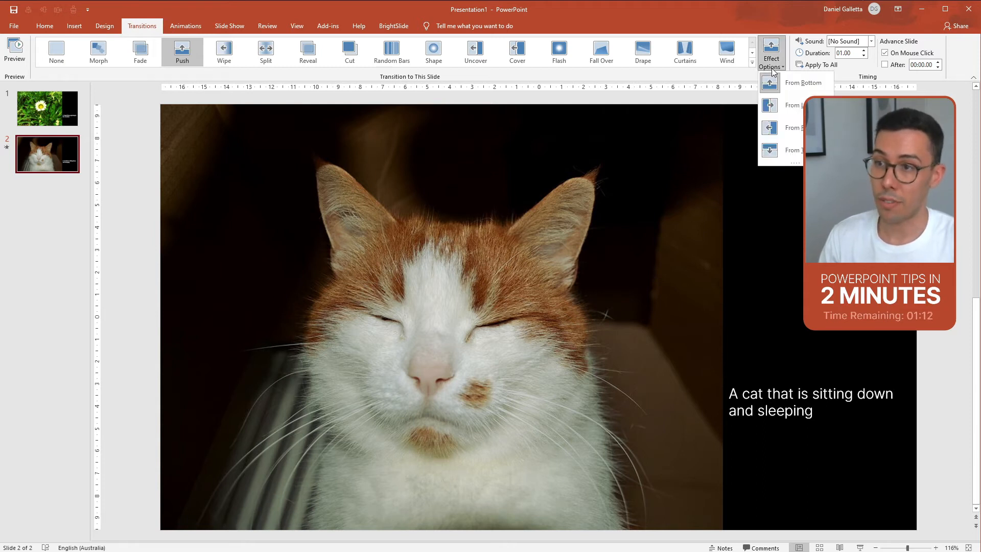